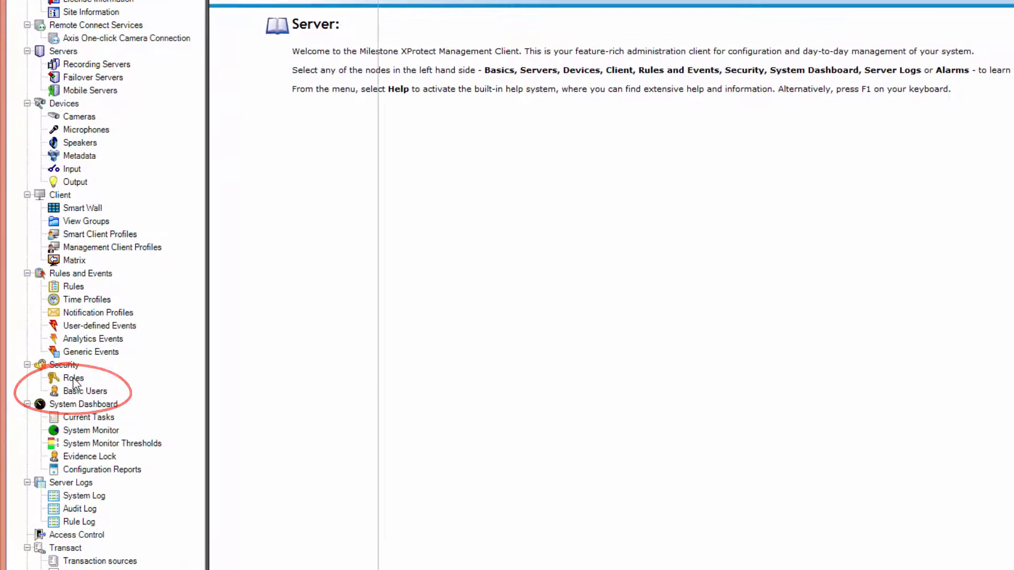
Create basic user 'basic' with a password and add it to the Operator role
click(73, 379)
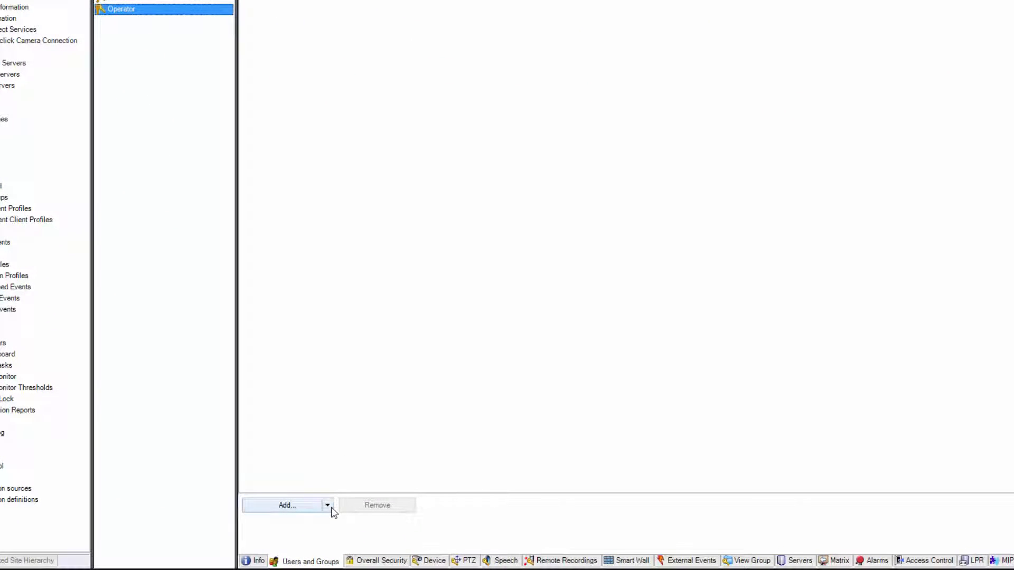
click(284, 505)
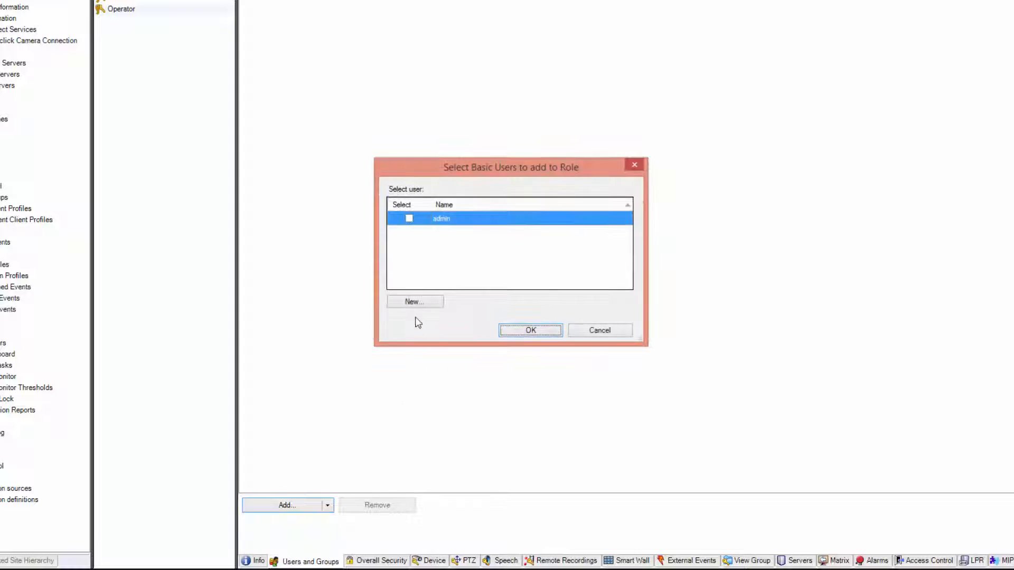
click(414, 302)
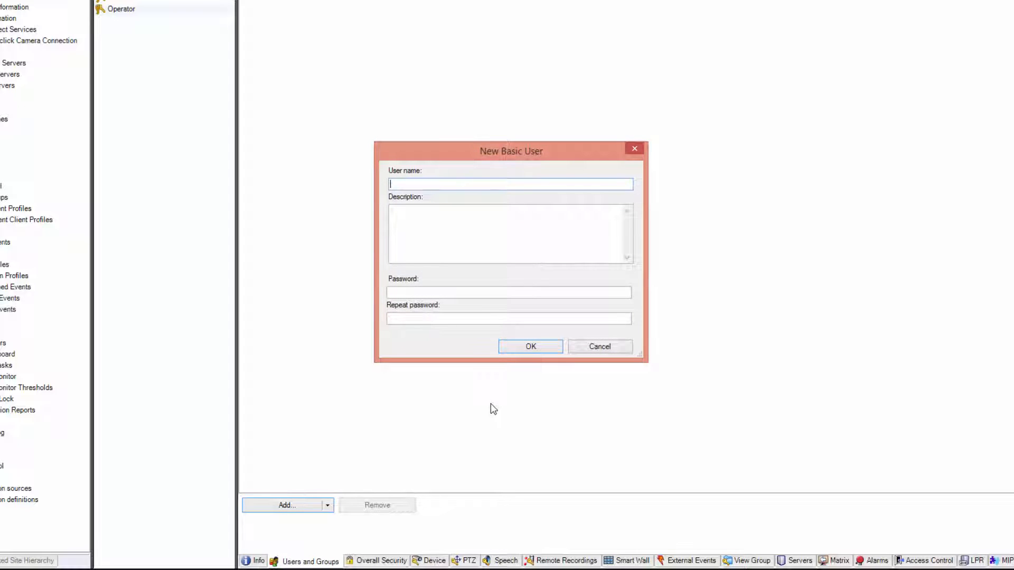
text(basic)
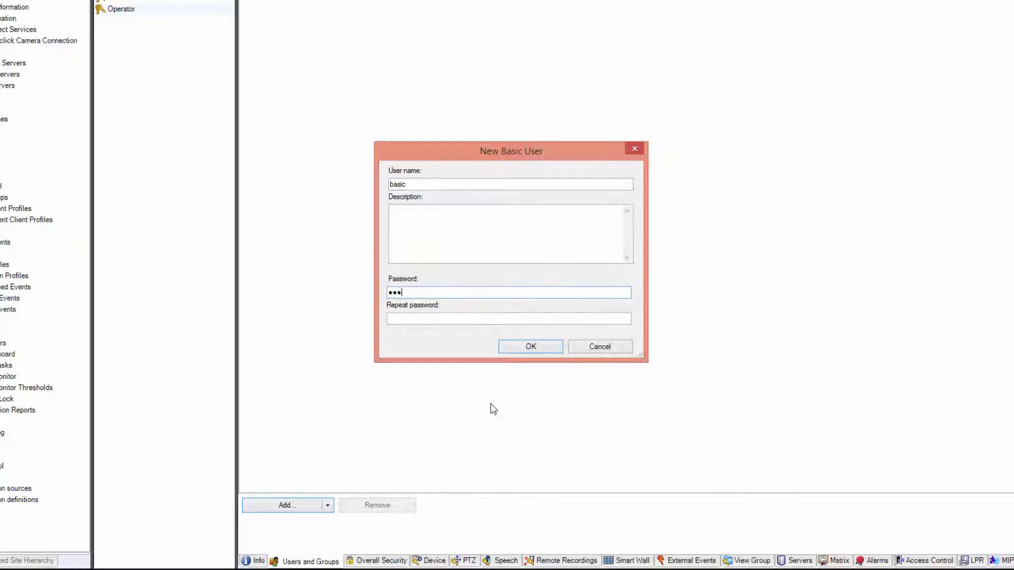
text(••)
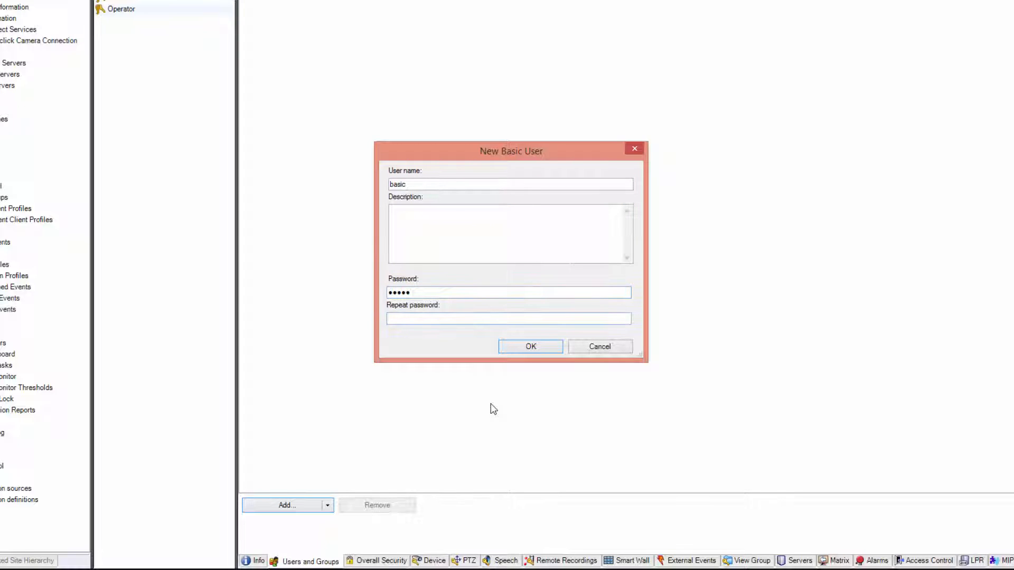
text(•••••)
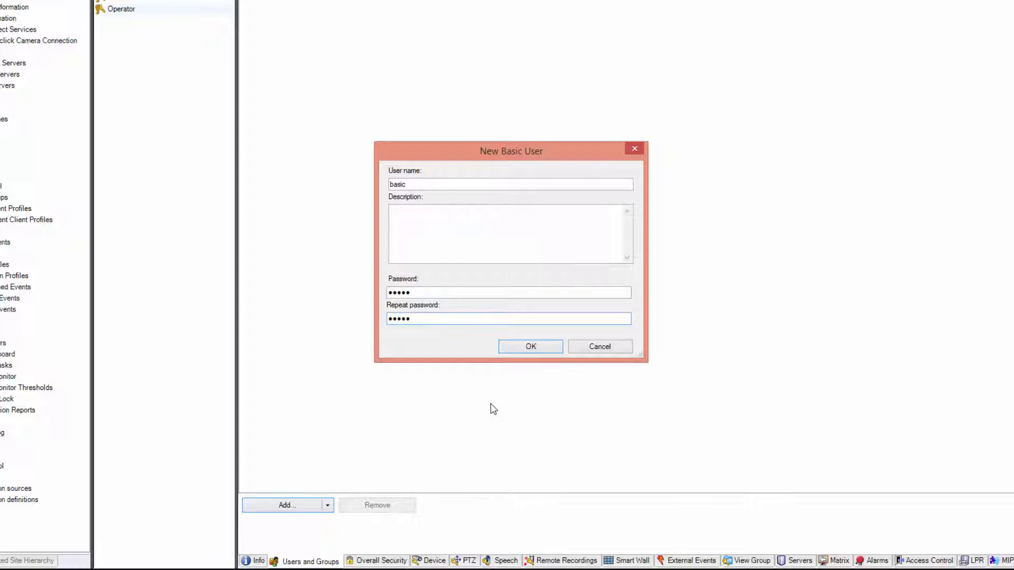
click(530, 347)
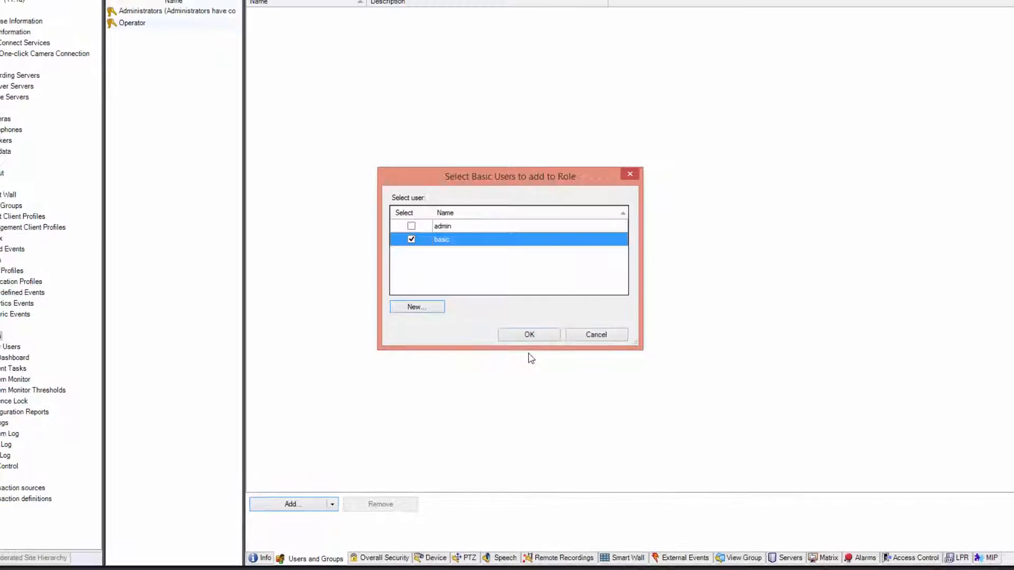
click(528, 334)
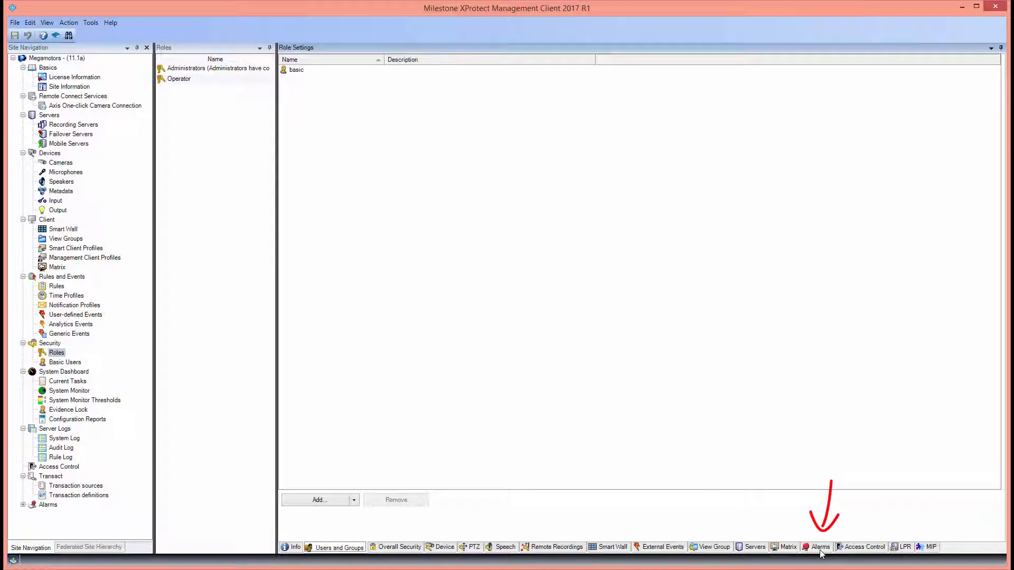
View the Operator role's alarm permissions, then its device permissions
click(820, 547)
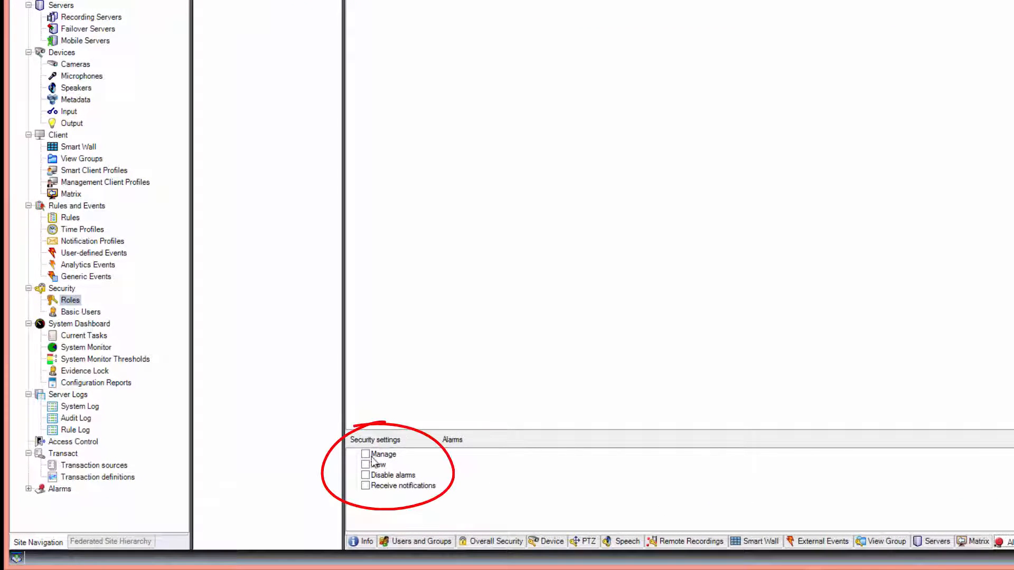
click(365, 465)
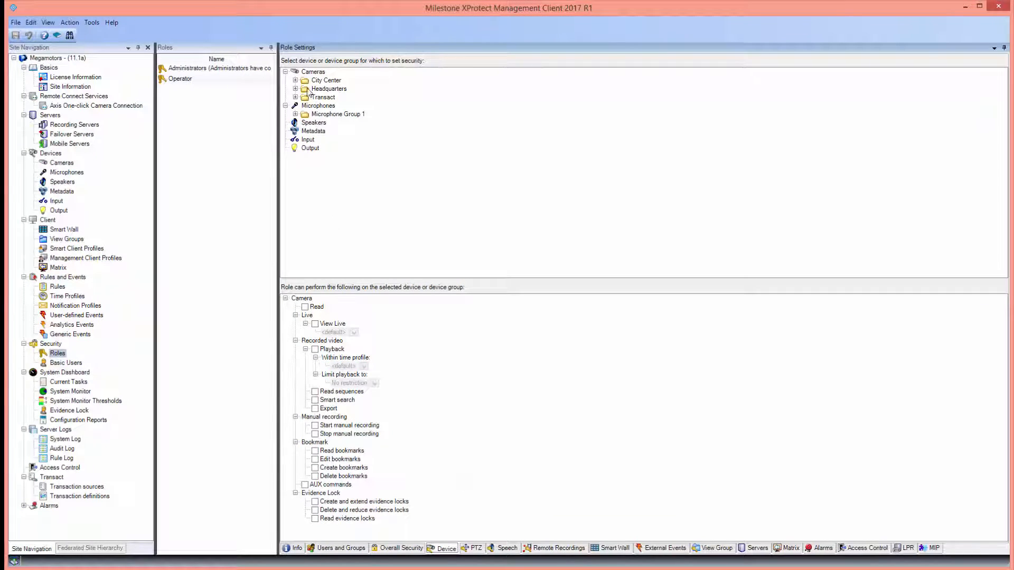
Grant Operator Read, View Live, Playback, Read sequences and Export on the Back entry camera
click(295, 89)
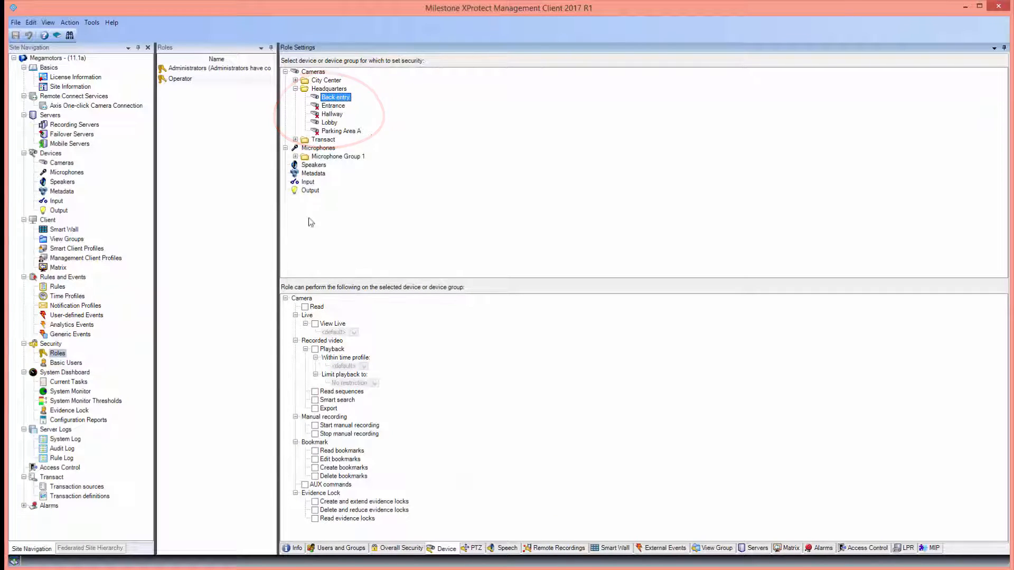
click(305, 306)
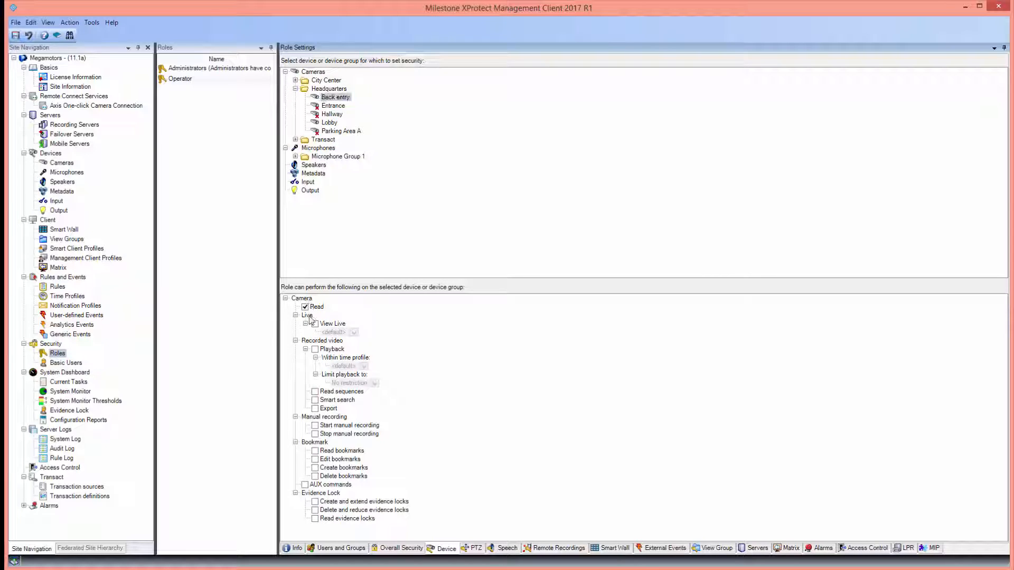
click(315, 324)
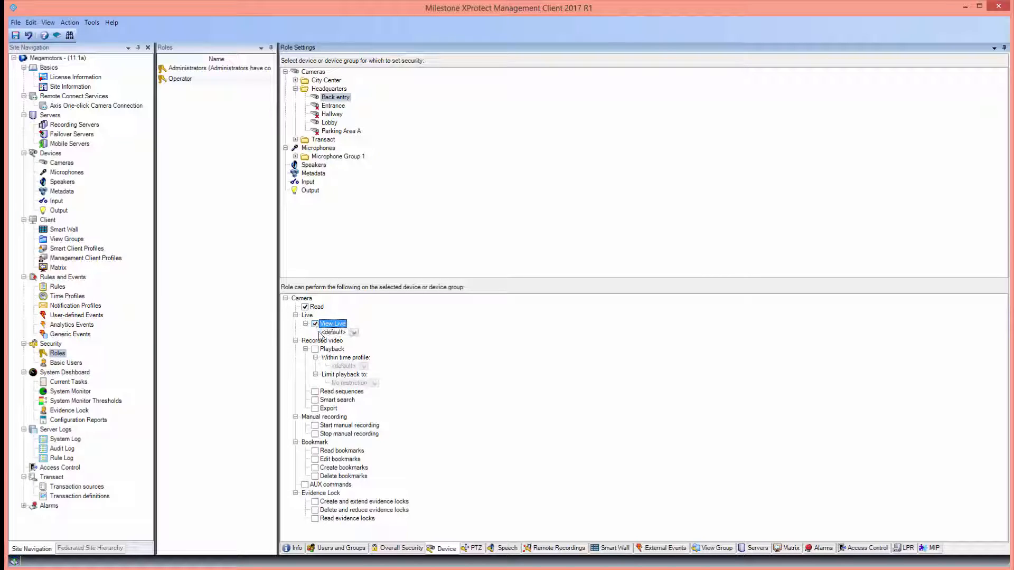
click(314, 349)
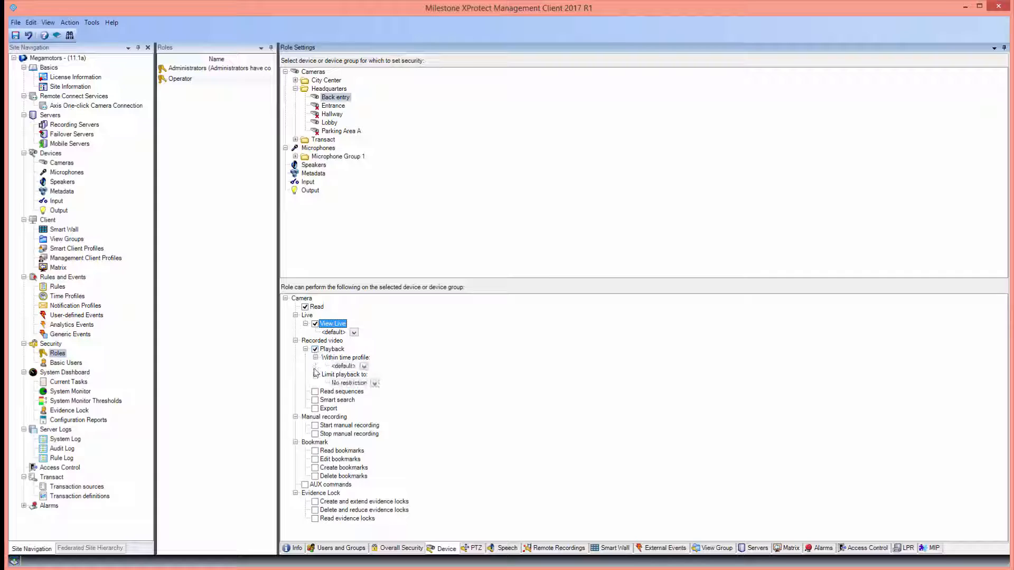
click(315, 391)
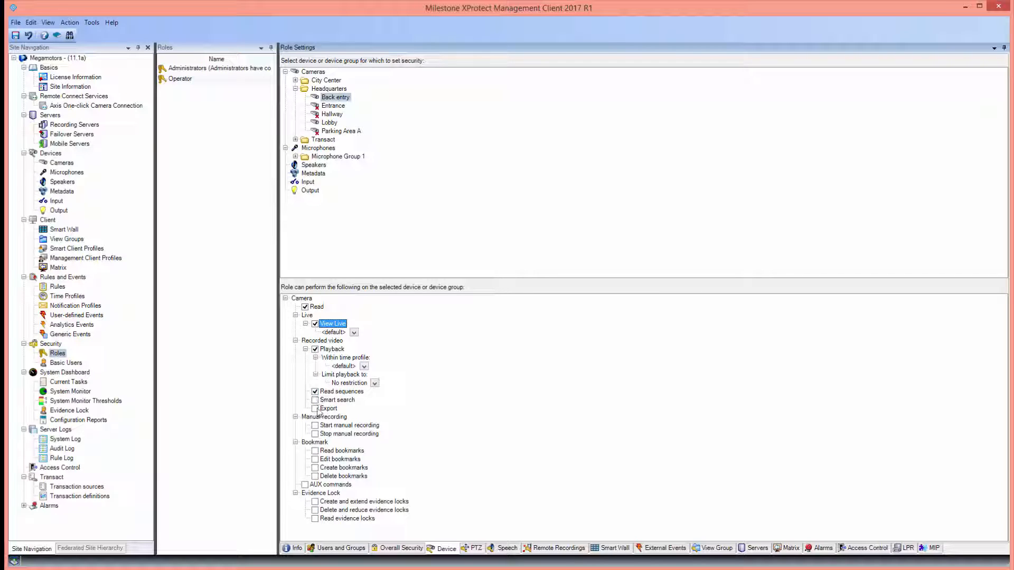
click(315, 408)
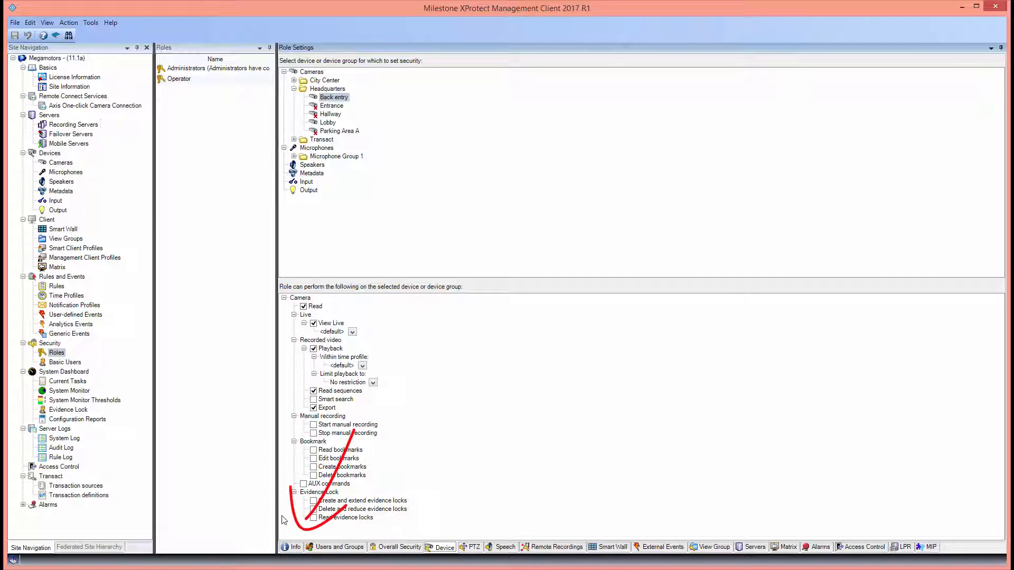
click(294, 547)
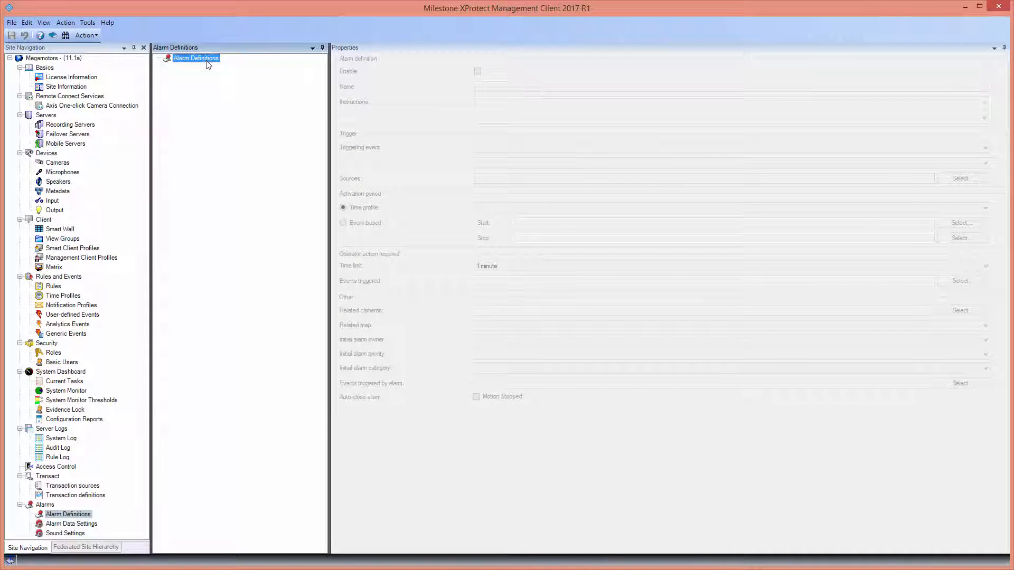
Add alarm definition 'Movement detected' with instructions 'Call the guard'
right_click(196, 59)
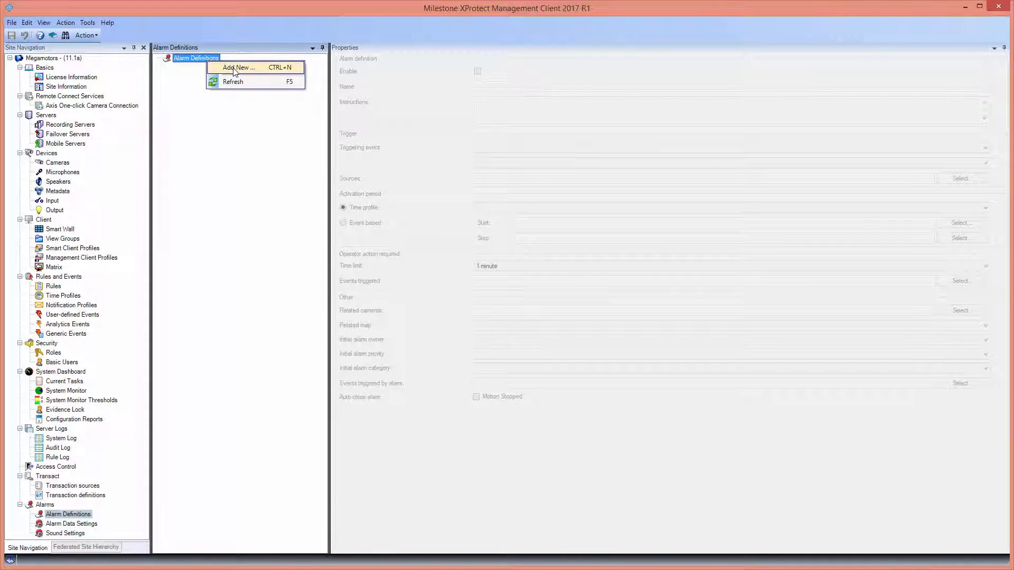
click(238, 68)
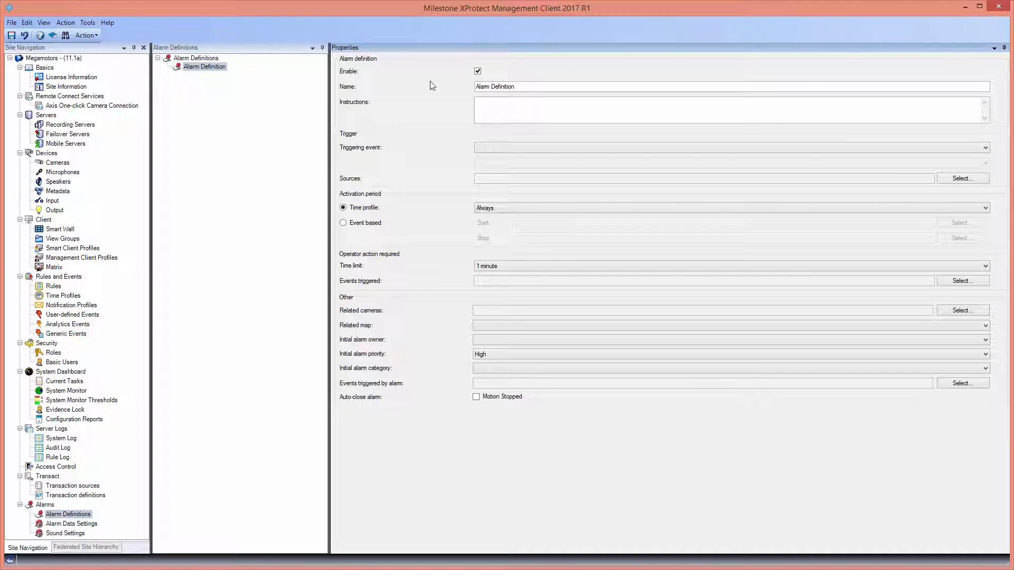
double_click(494, 87)
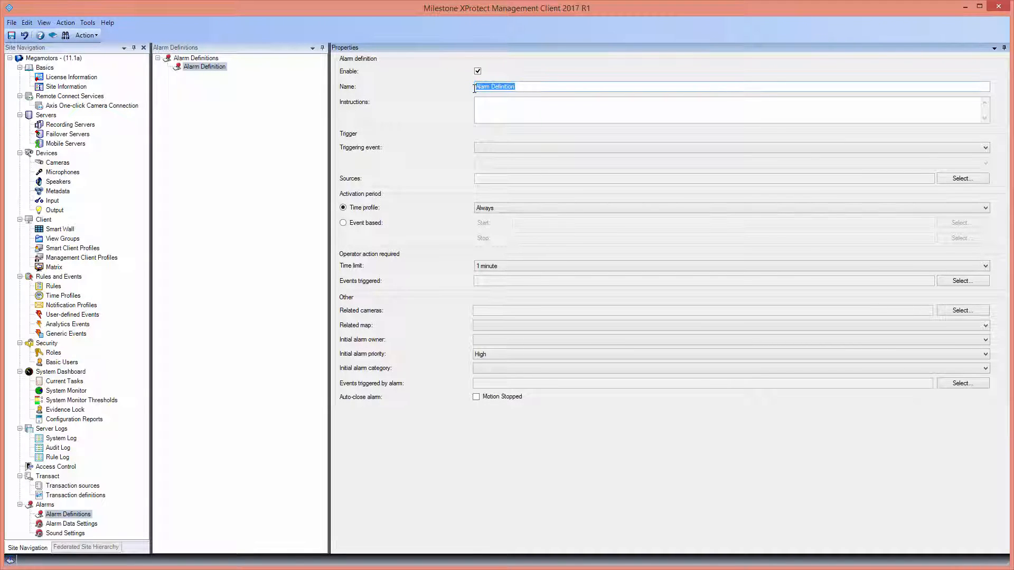
text(Movement detected)
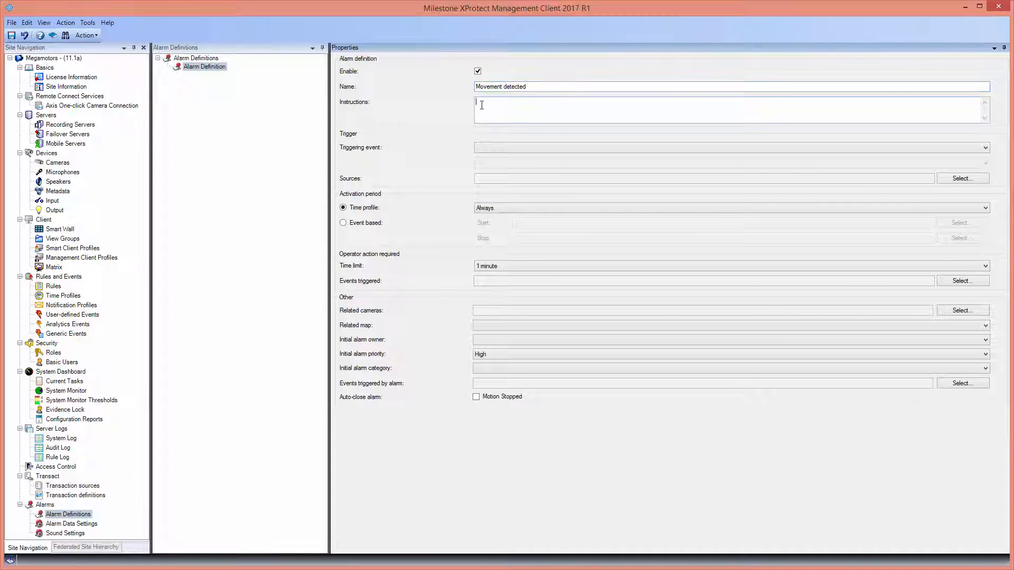
text(Call the)
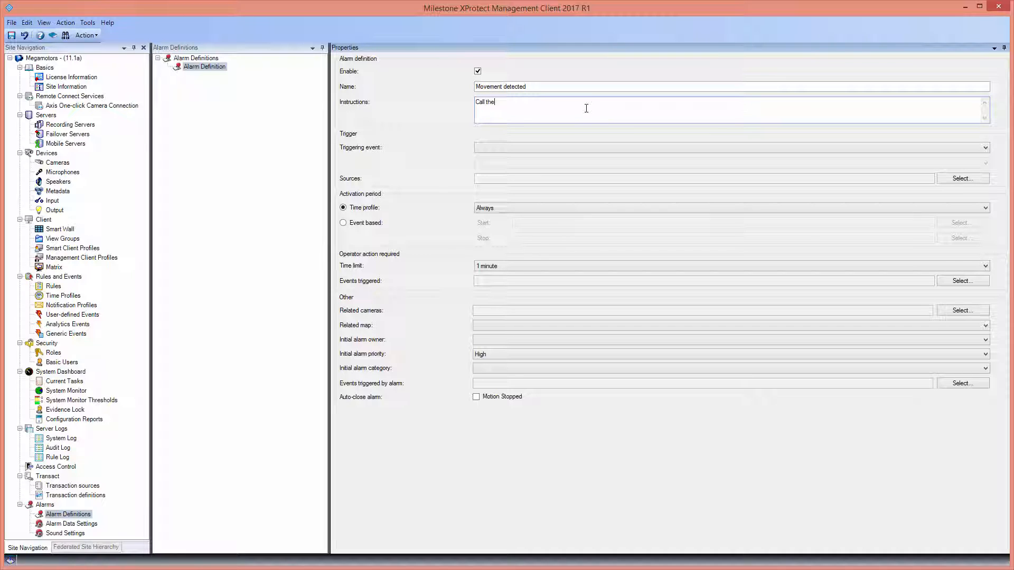
text(guard)
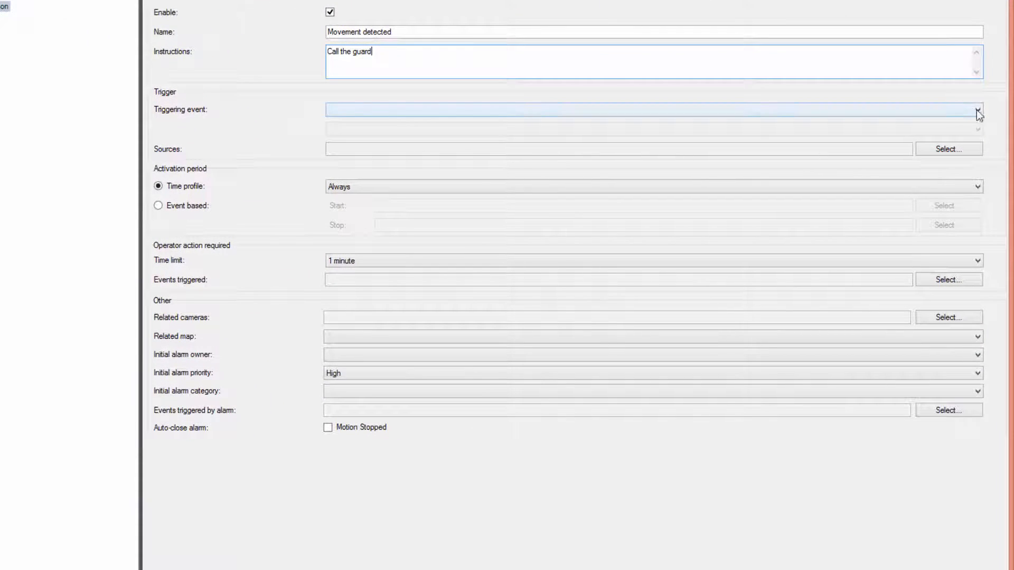
Set the triggering event to System Events > Motion Detected
click(977, 109)
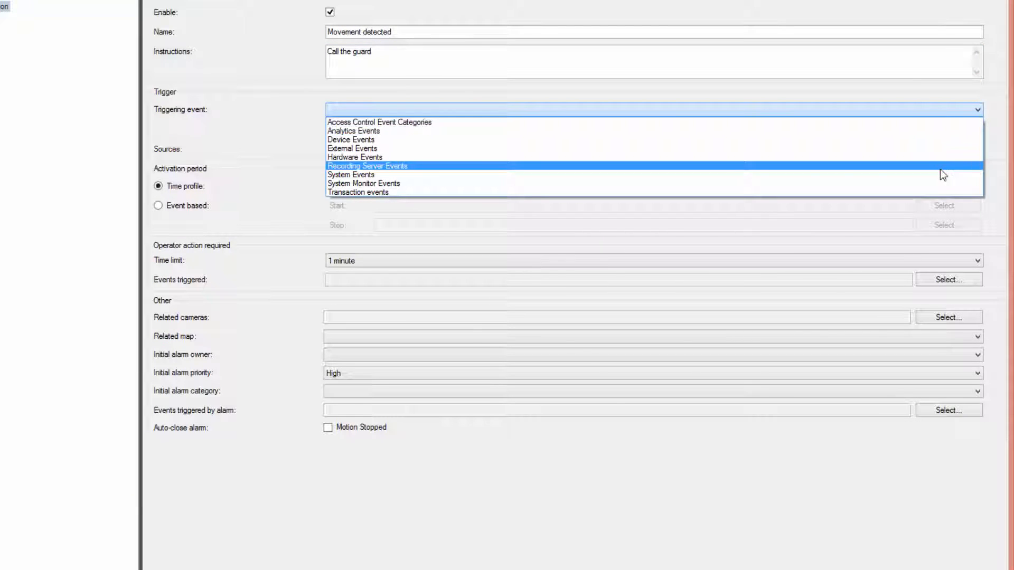
click(351, 174)
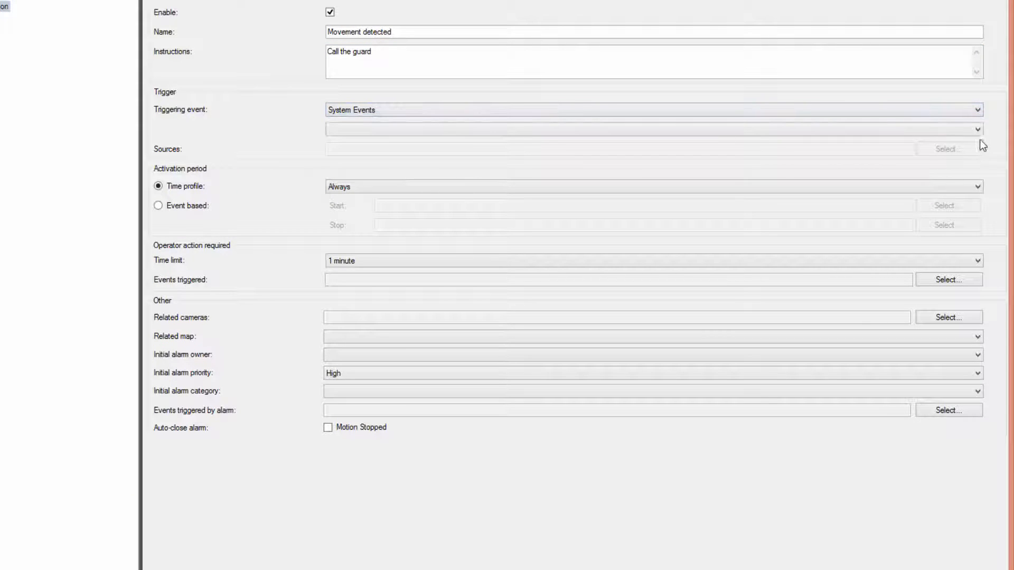
click(653, 125)
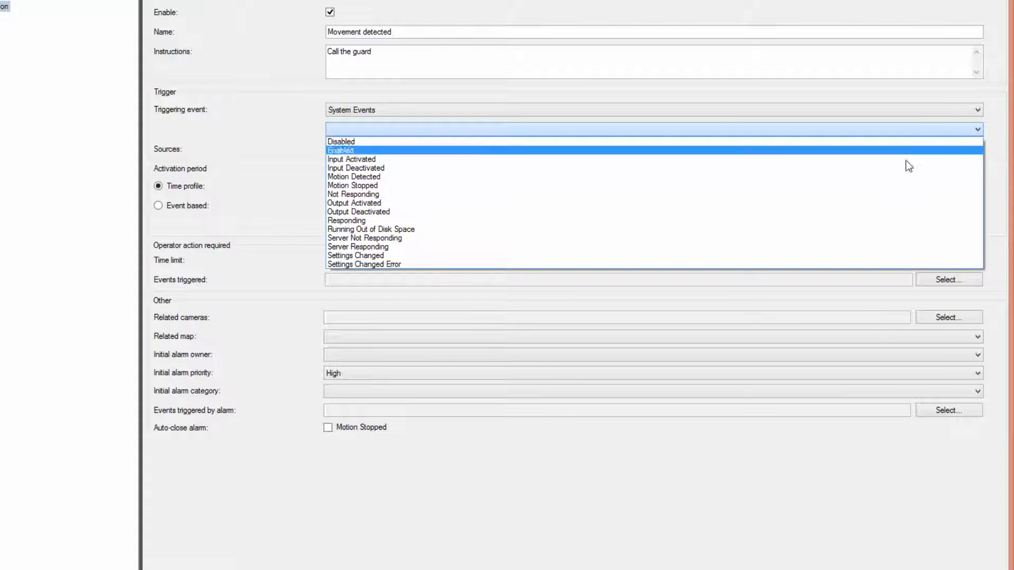
click(352, 177)
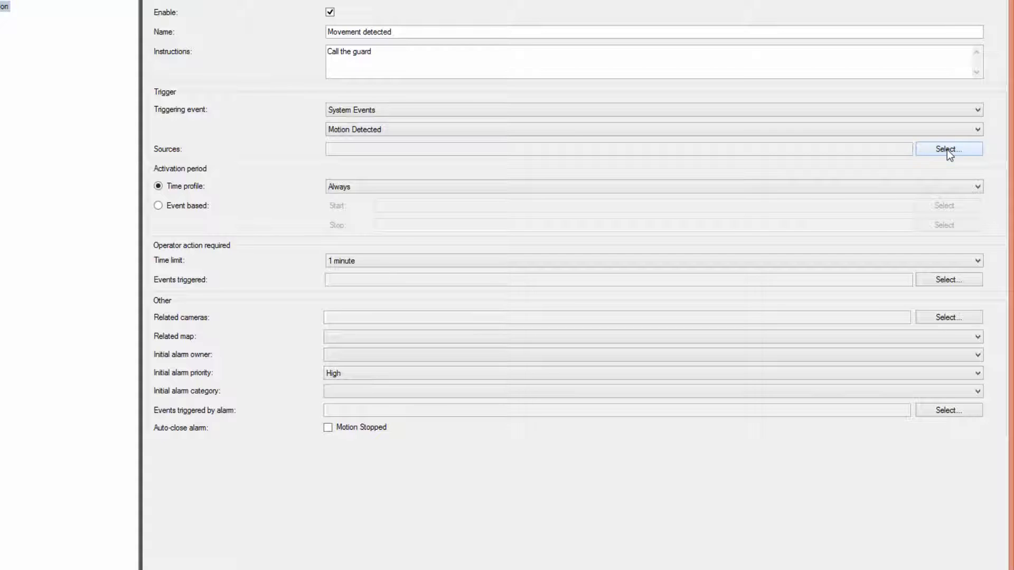
Select Megamotors > Headquarters > Back entry as the alarm source
click(951, 148)
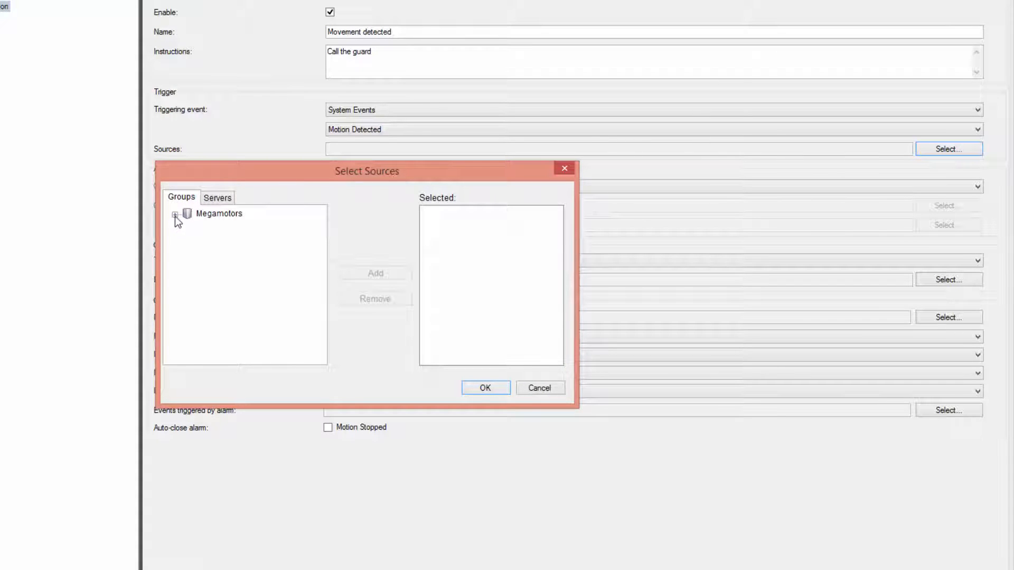
click(175, 214)
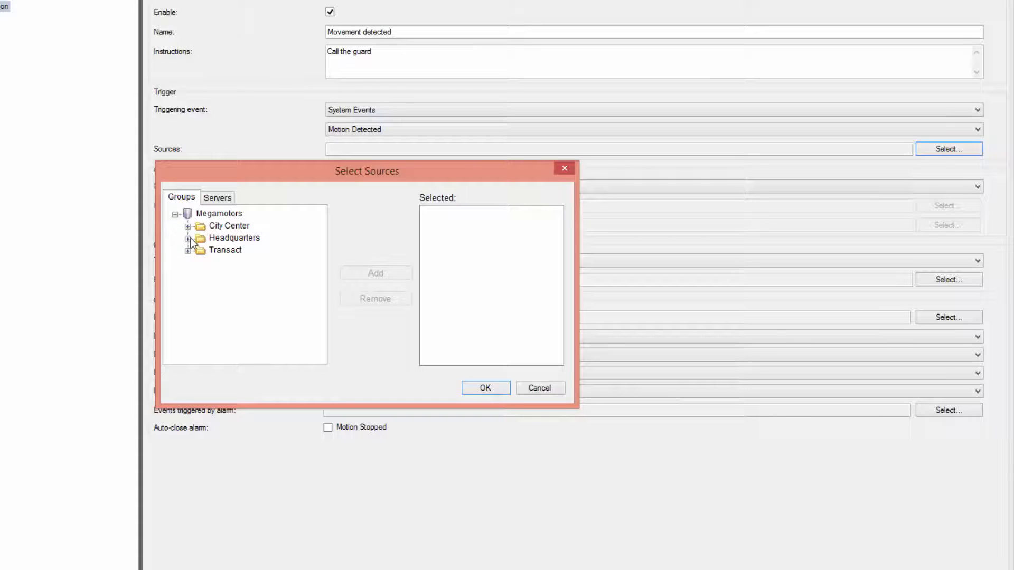
click(188, 238)
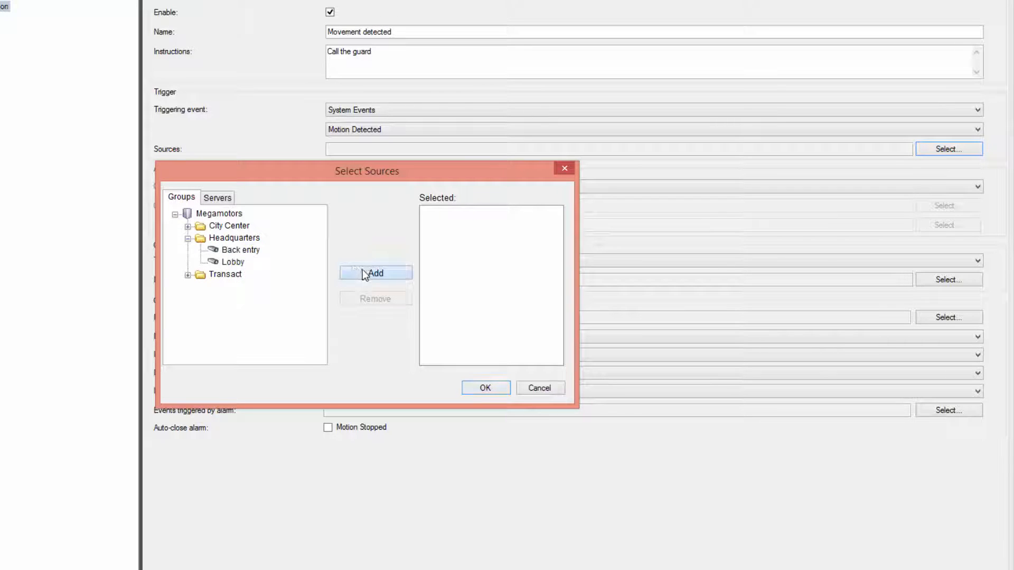
click(485, 387)
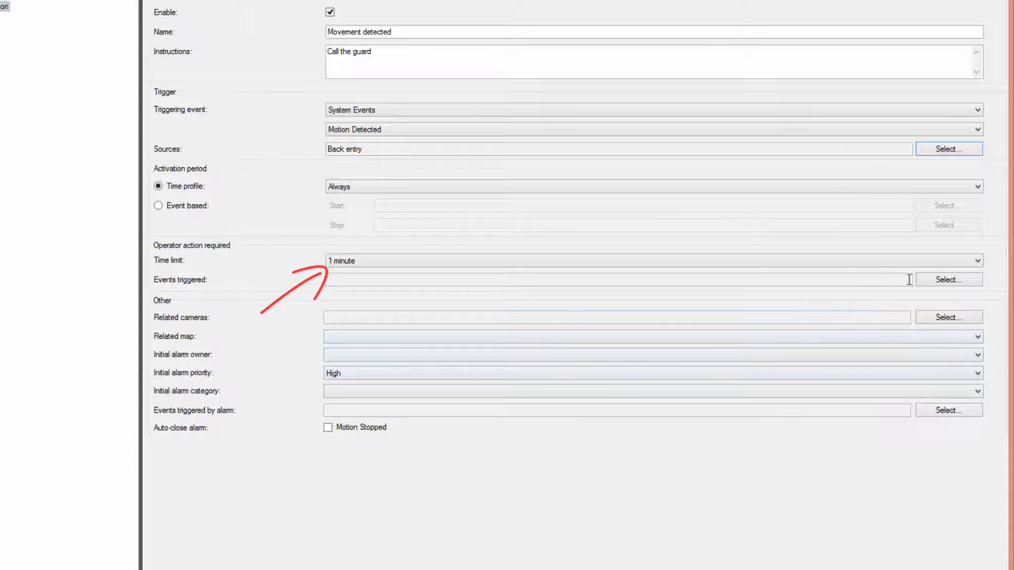
click(977, 262)
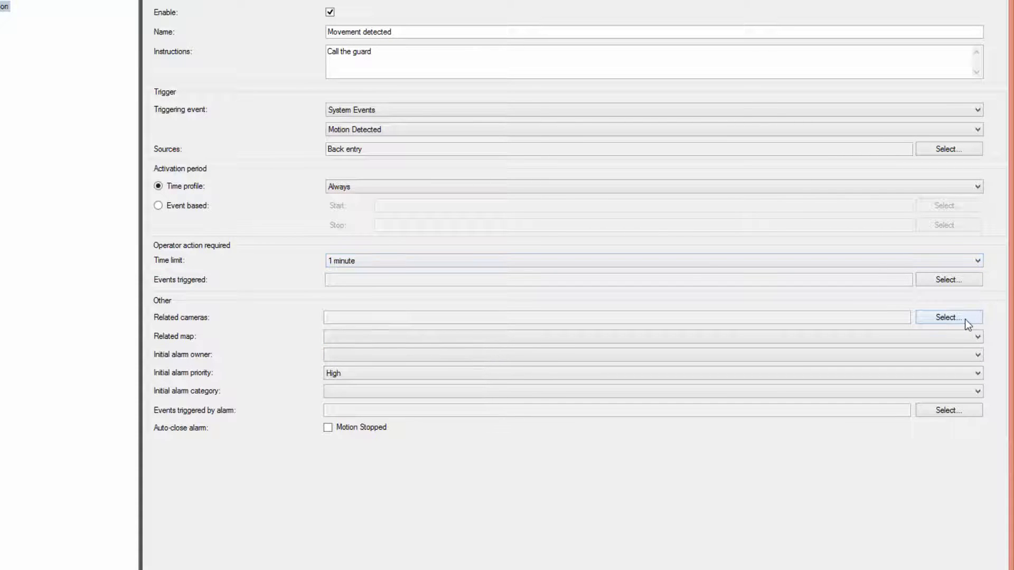
Set Back entry as the related camera and save the alarm definition
click(949, 317)
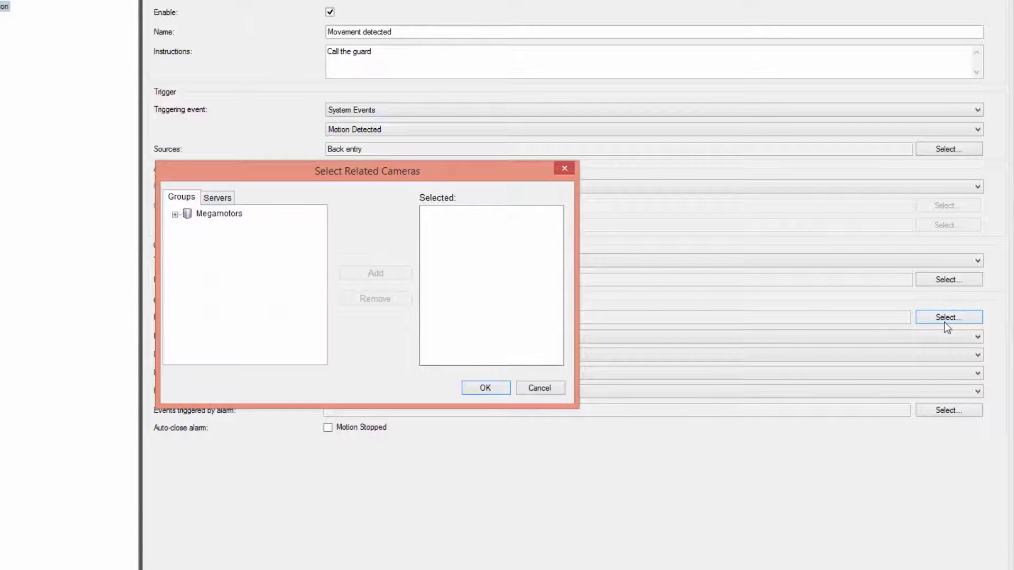
click(174, 213)
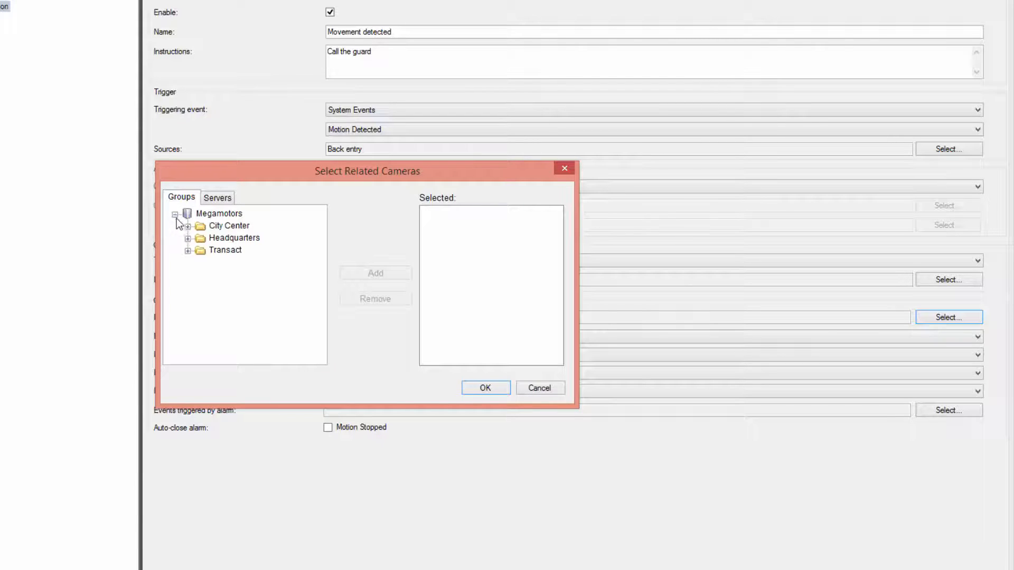
click(188, 238)
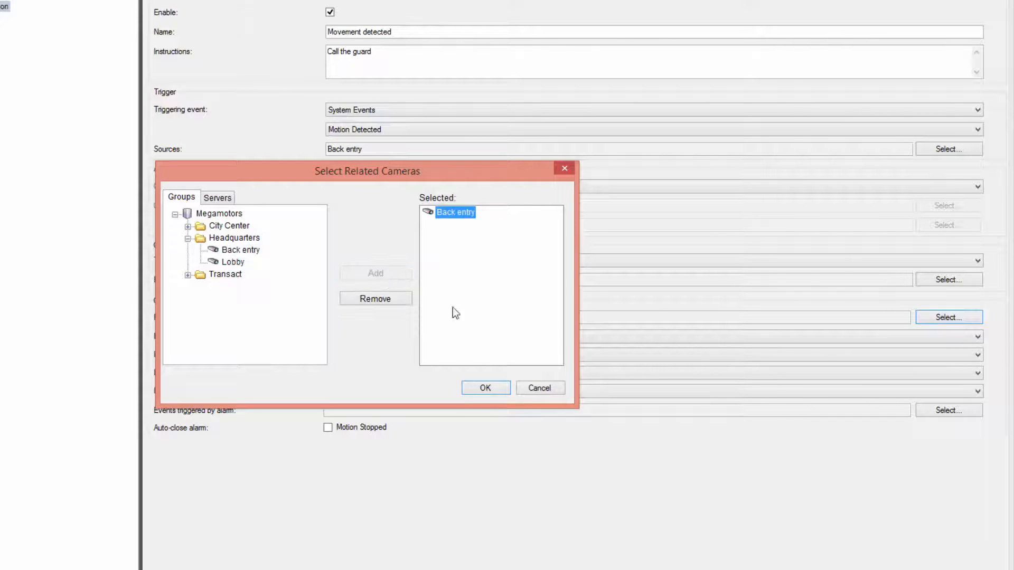
click(486, 388)
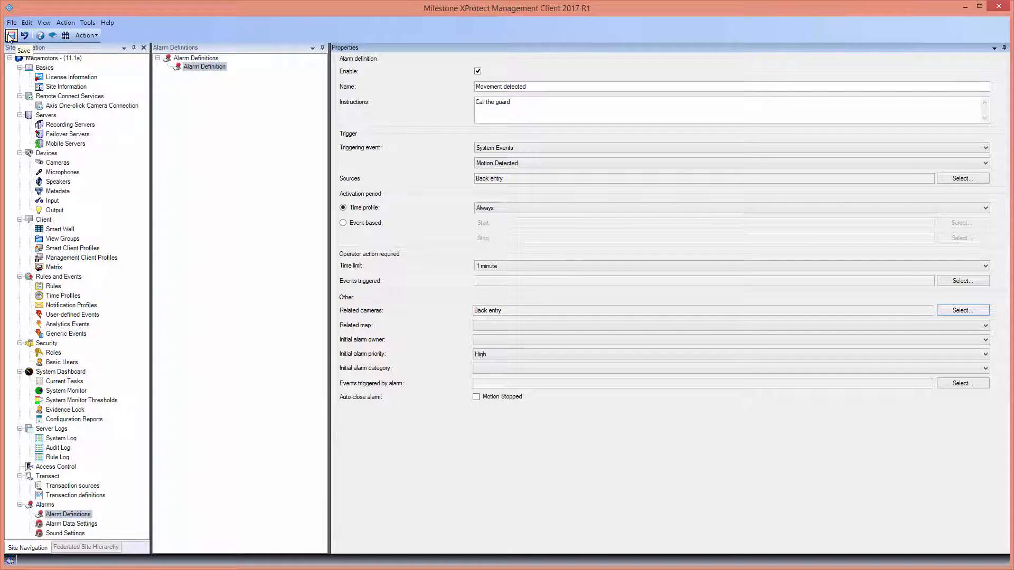
click(8, 36)
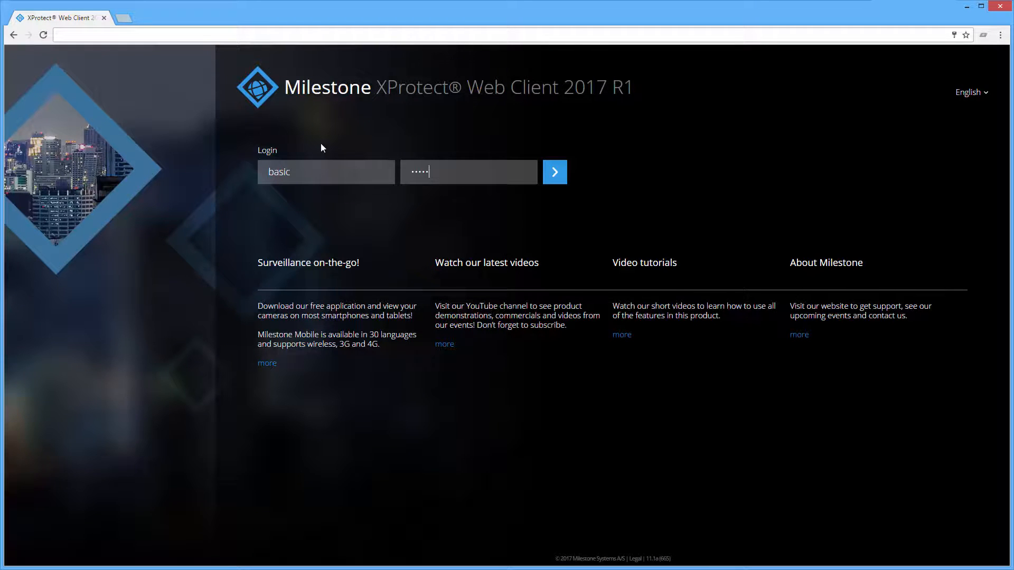
Log in to the Web Client as user basic
click(555, 171)
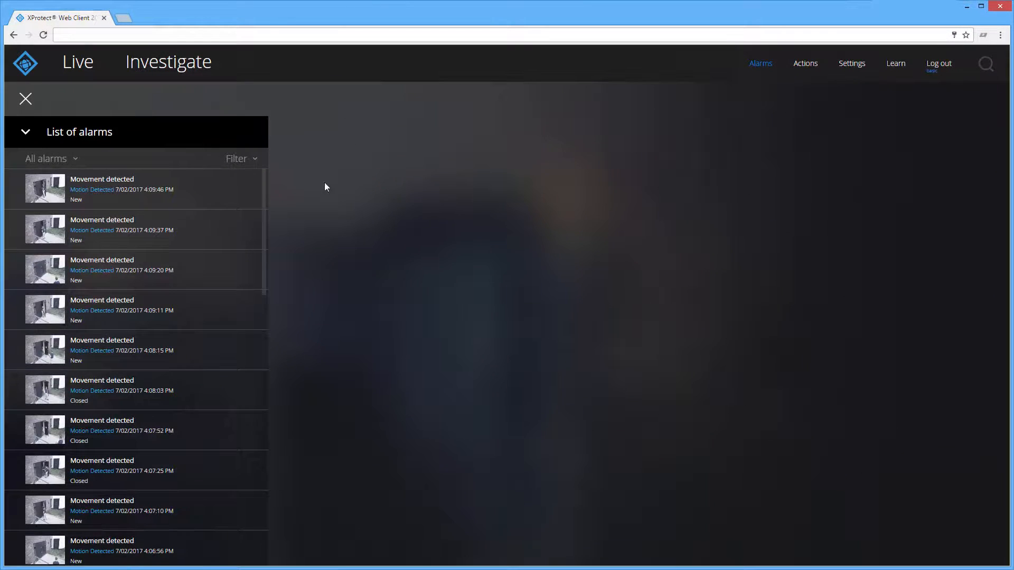
Acknowledge the 4:09:20 PM Movement detected alarm and set its state to Closed
click(118, 269)
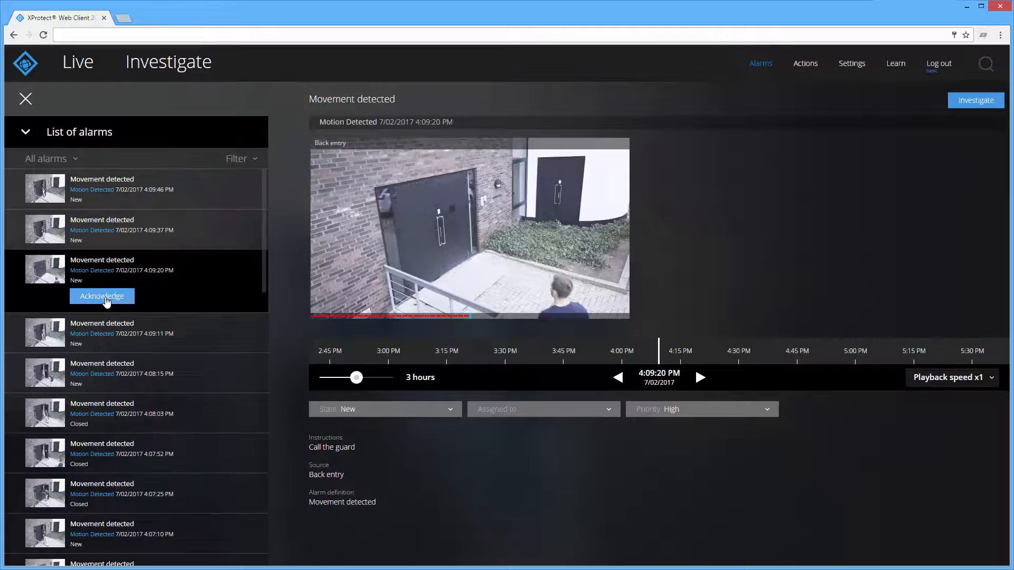
click(101, 296)
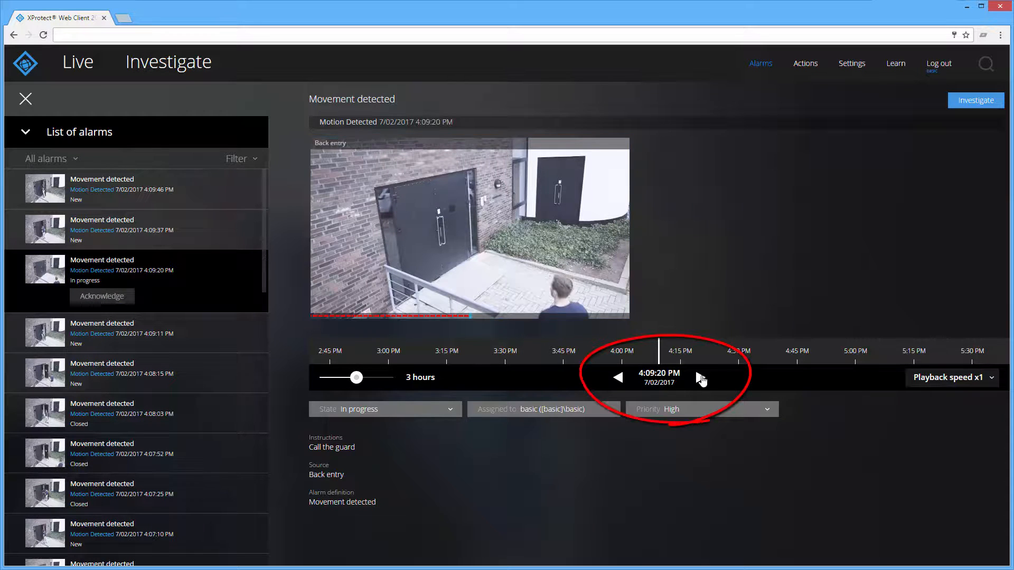
click(701, 377)
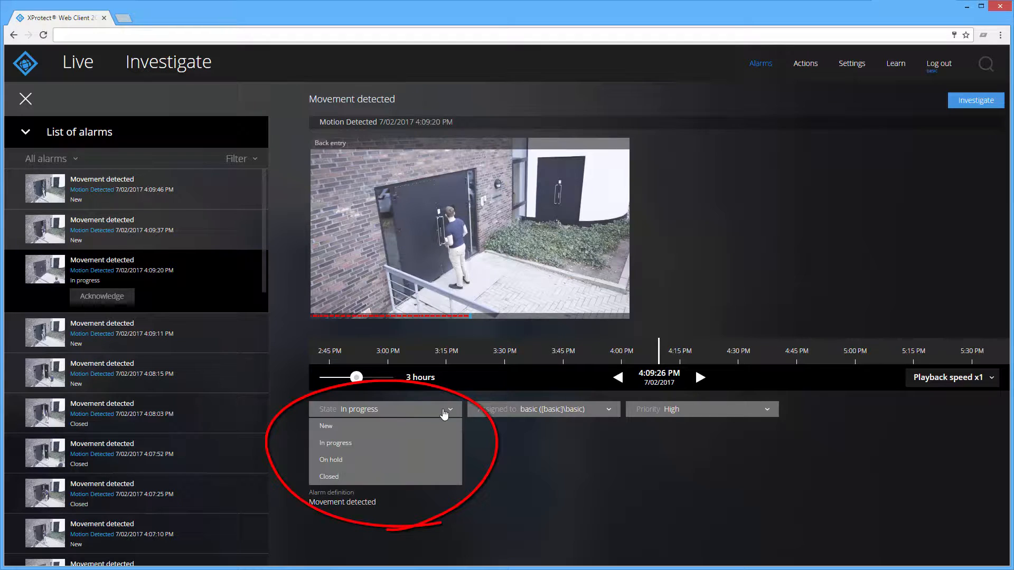
click(328, 477)
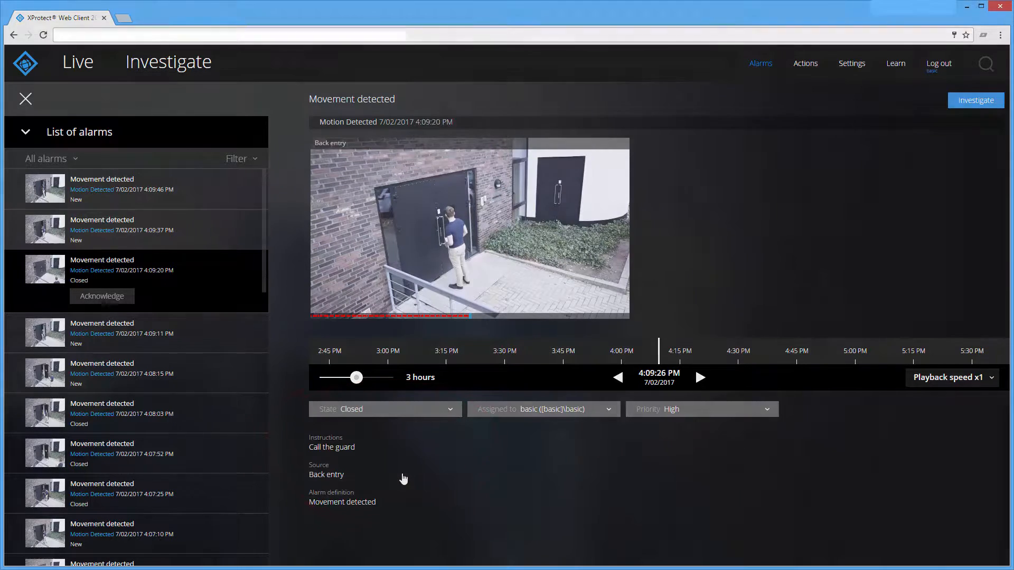